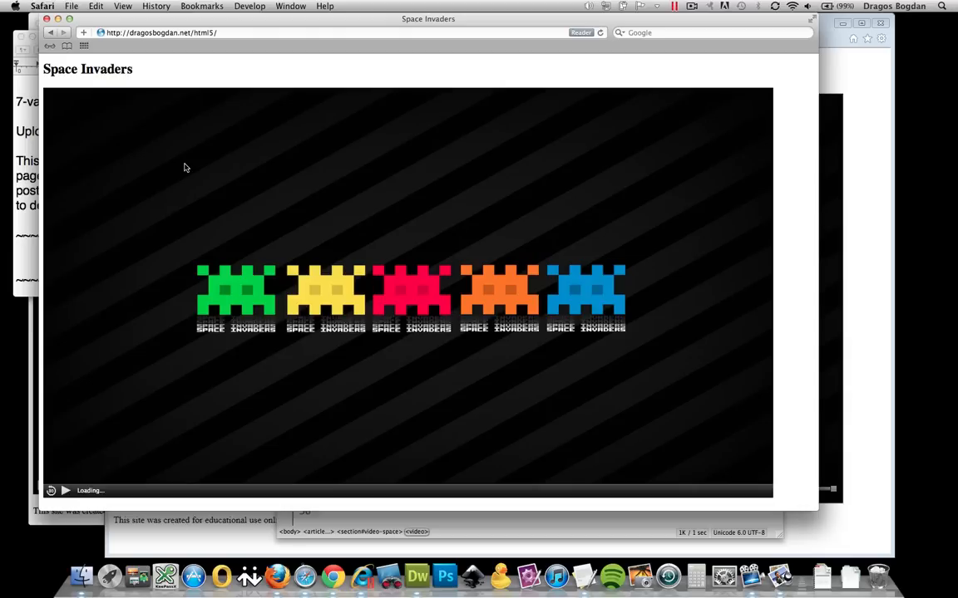
mouse_move(245, 451)
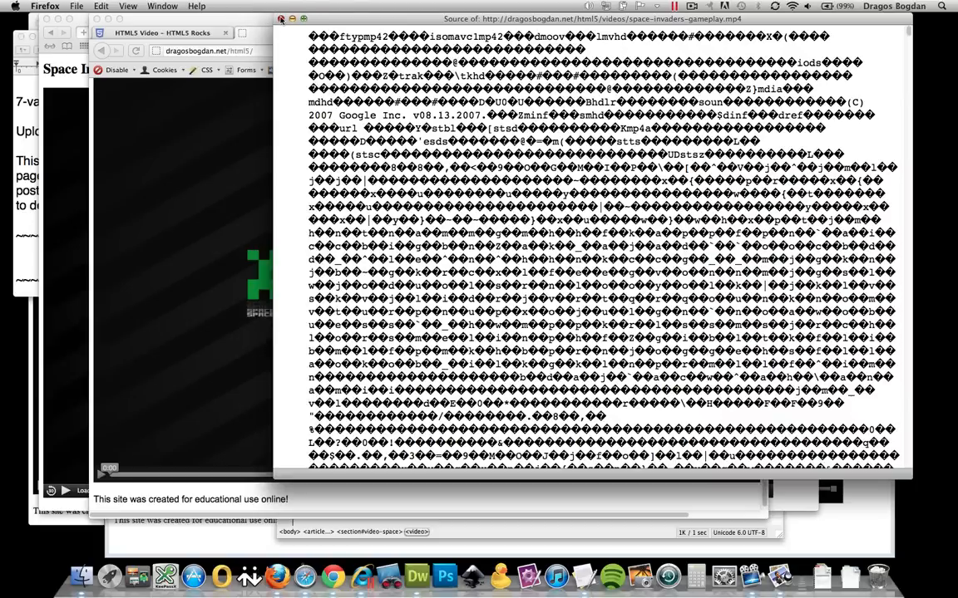
Step: Close the raw MP4 source window and bring up the Adding MIME types guide page
left_click(281, 18)
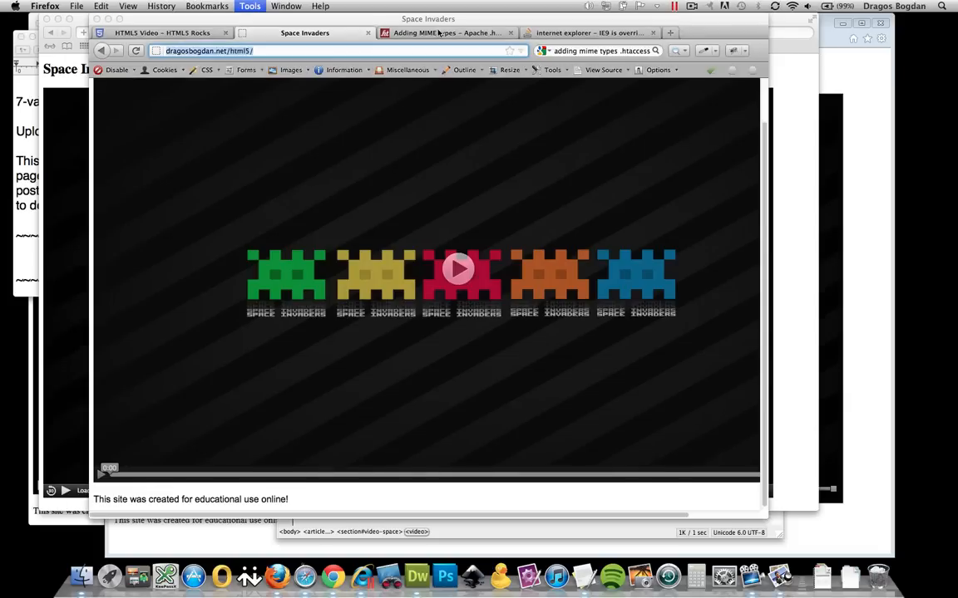
left_click(447, 33)
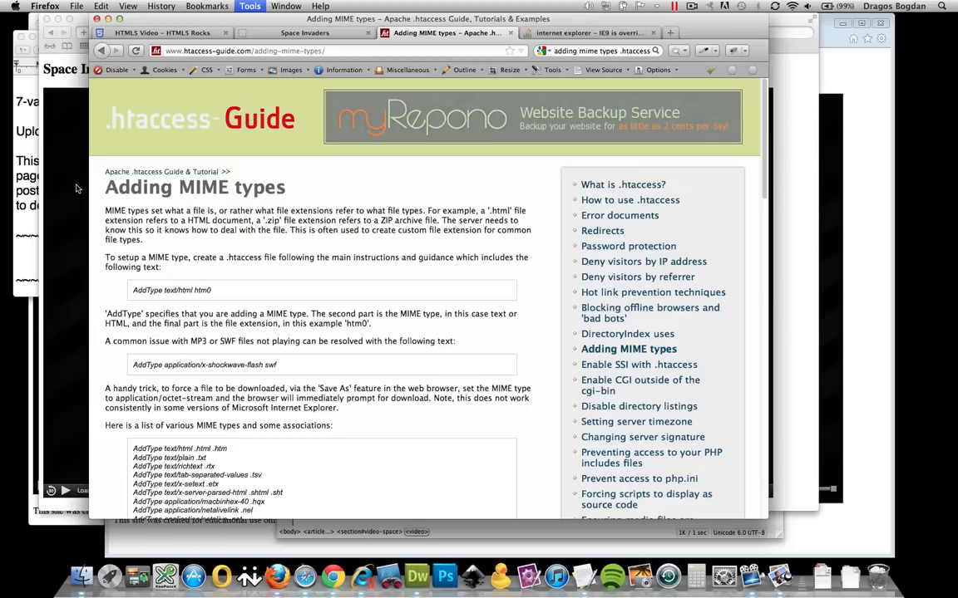
mouse_move(51, 214)
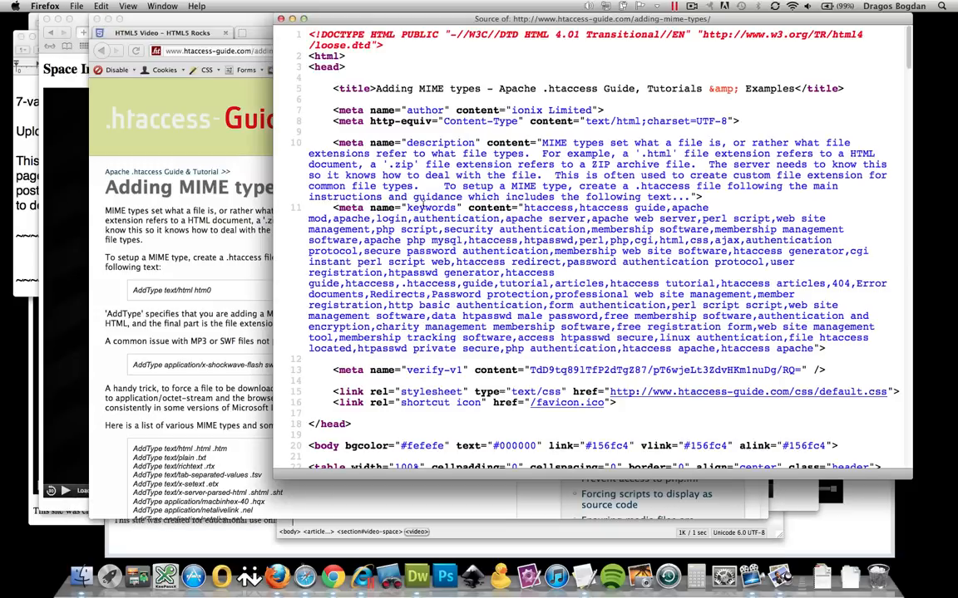
Step: Scroll the guide's page source and select the word 'type' in the stylesheet link
scroll("down", 3)
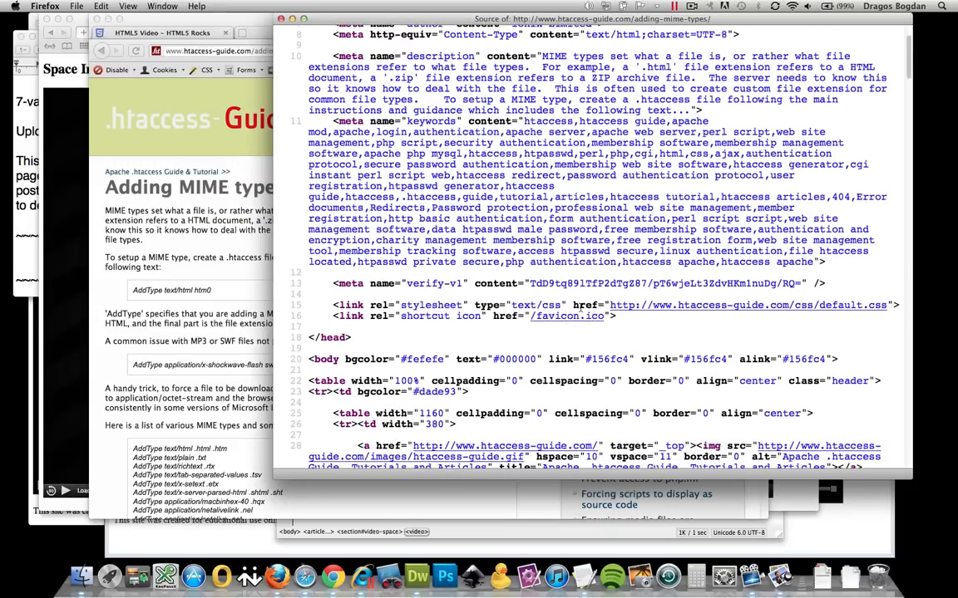
mouse_move(581, 306)
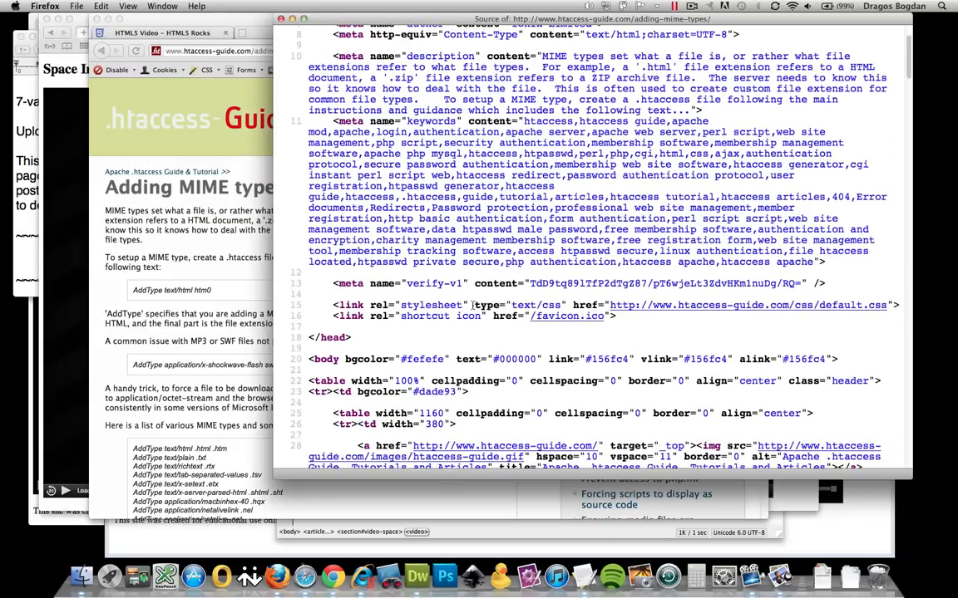
double_click(519, 305)
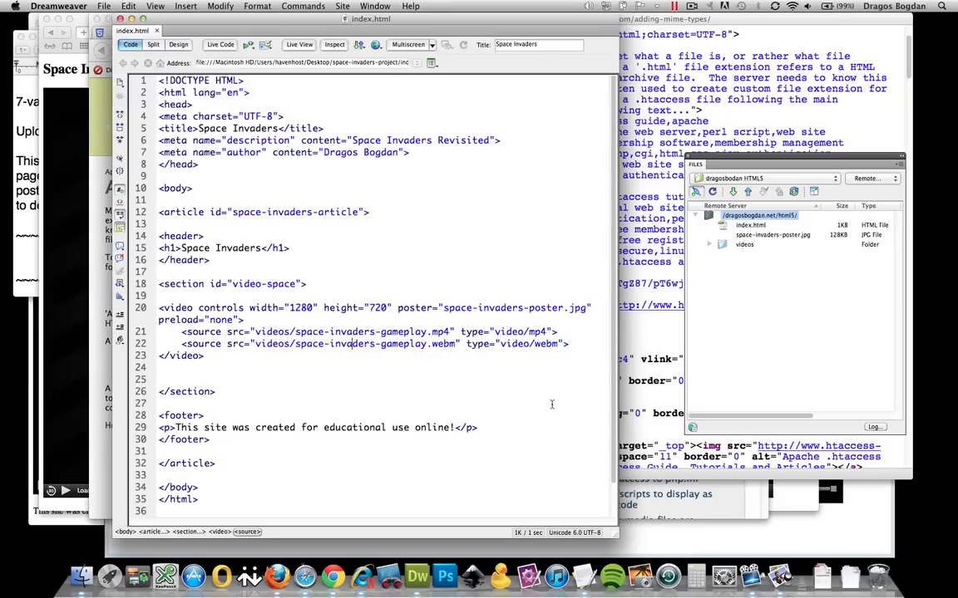
Step: Inspect the mp4 and webm <source> lines of the video in index.html
double_click(507, 332)
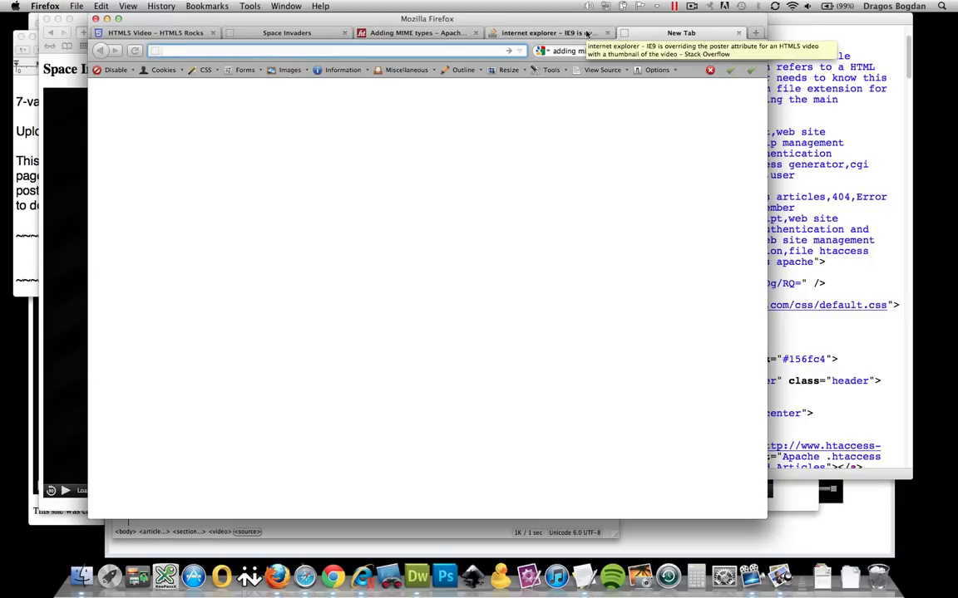
Step: Enter ixhosting.com, then manage.ixwebhosting.com, to reach the Control Panel Login
type("ixhosting.com")
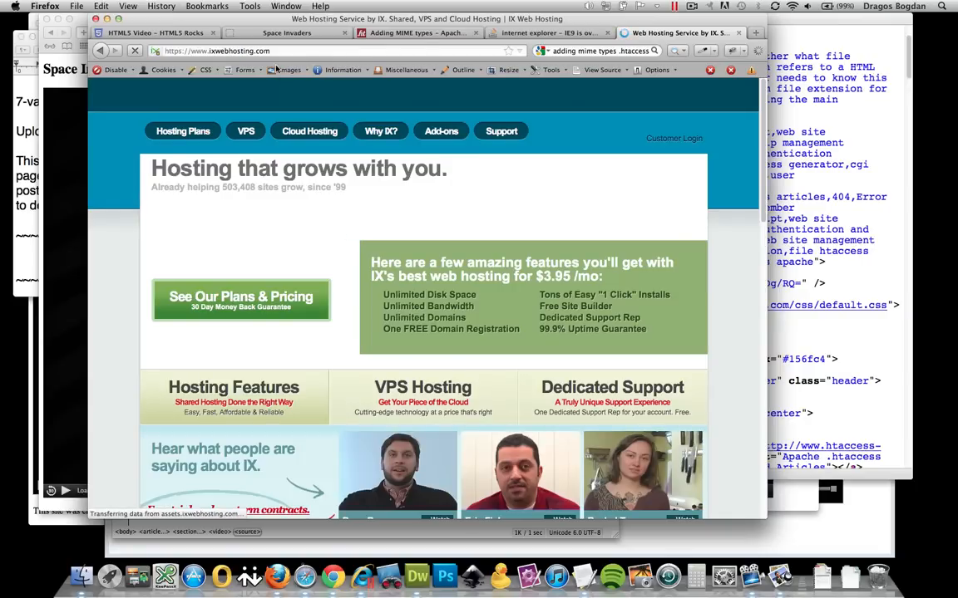
type("manage")
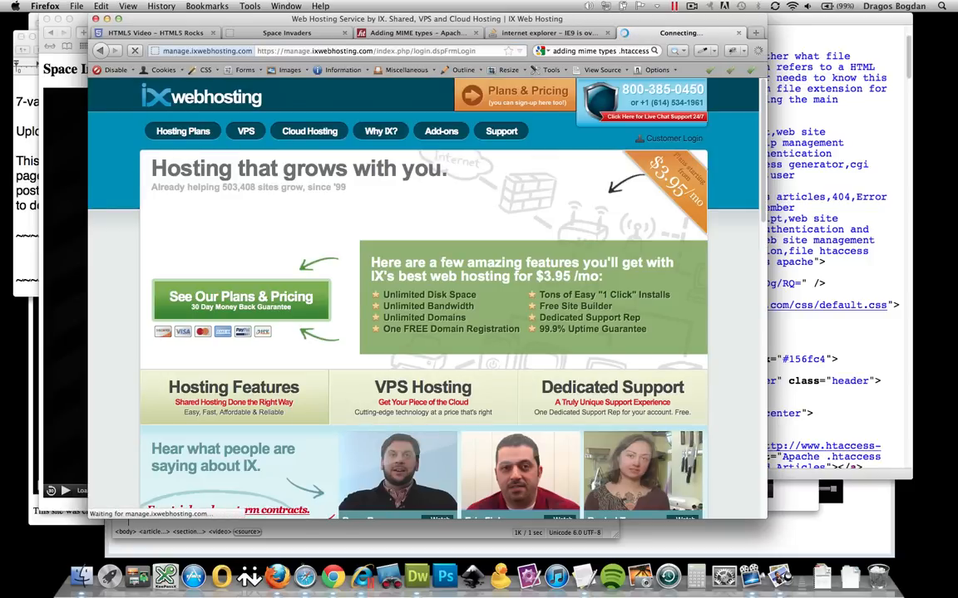
type("d")
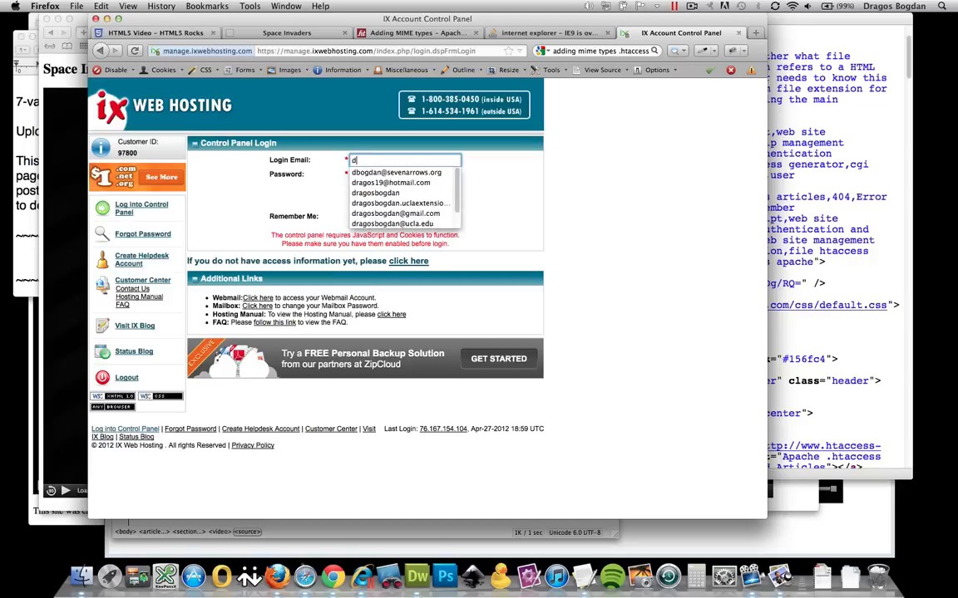
Step: Log in with the saved email and password, retrying after the Invalid login message
left_click(395, 213)
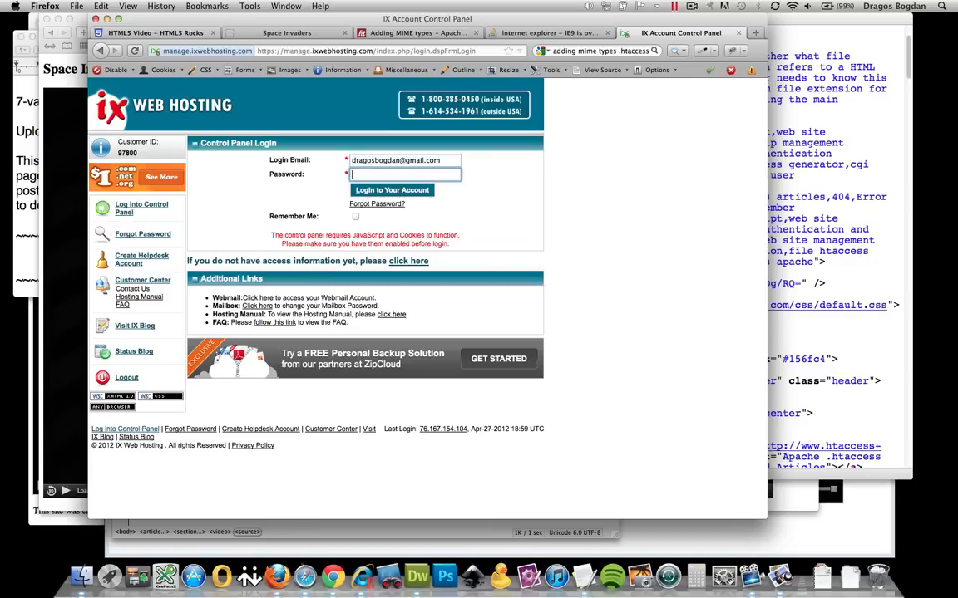
type("password")
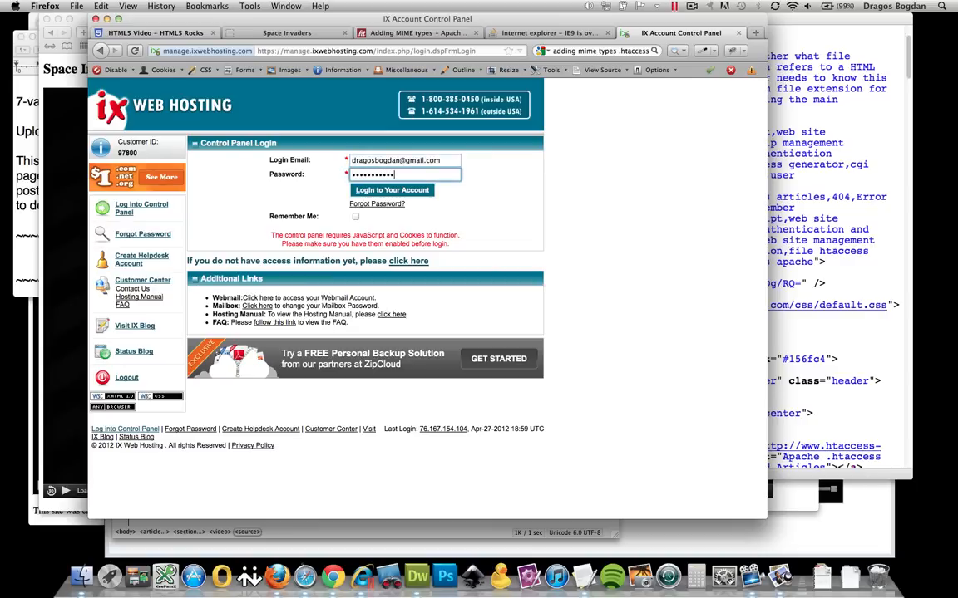
left_click(391, 189)
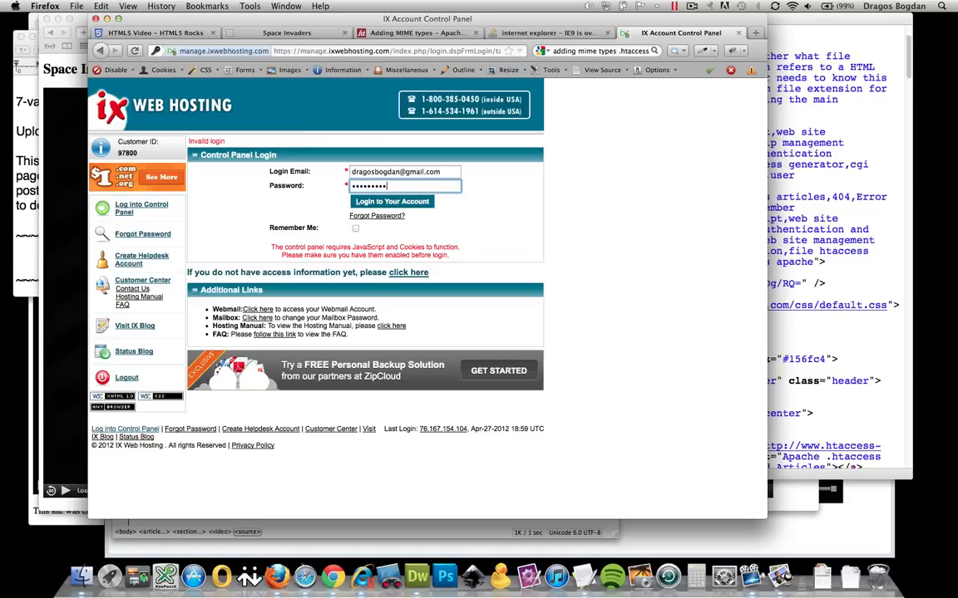
left_click(391, 201)
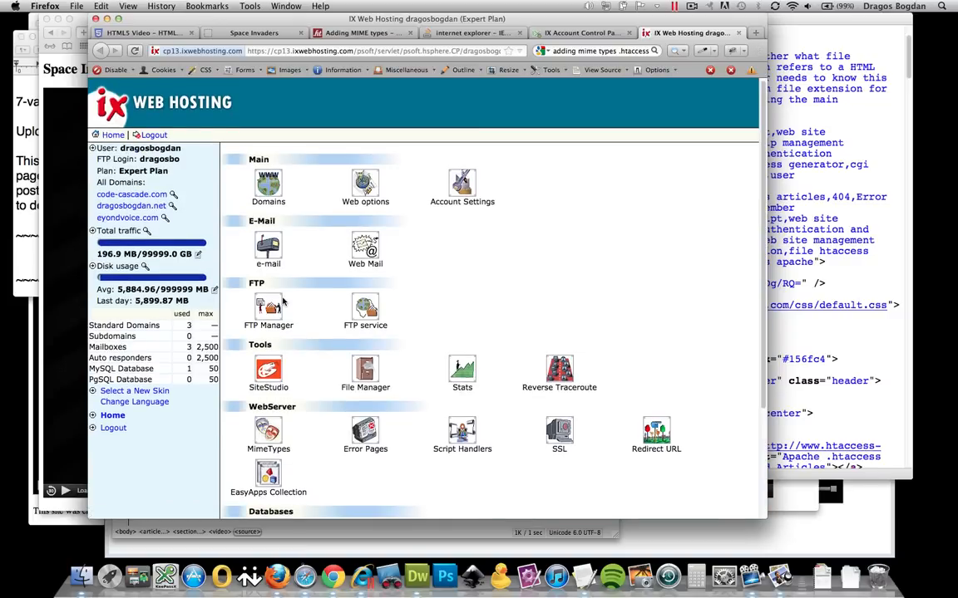
Step: Scroll to the WebServer section and open the MimeTypes settings
scroll("down", 3)
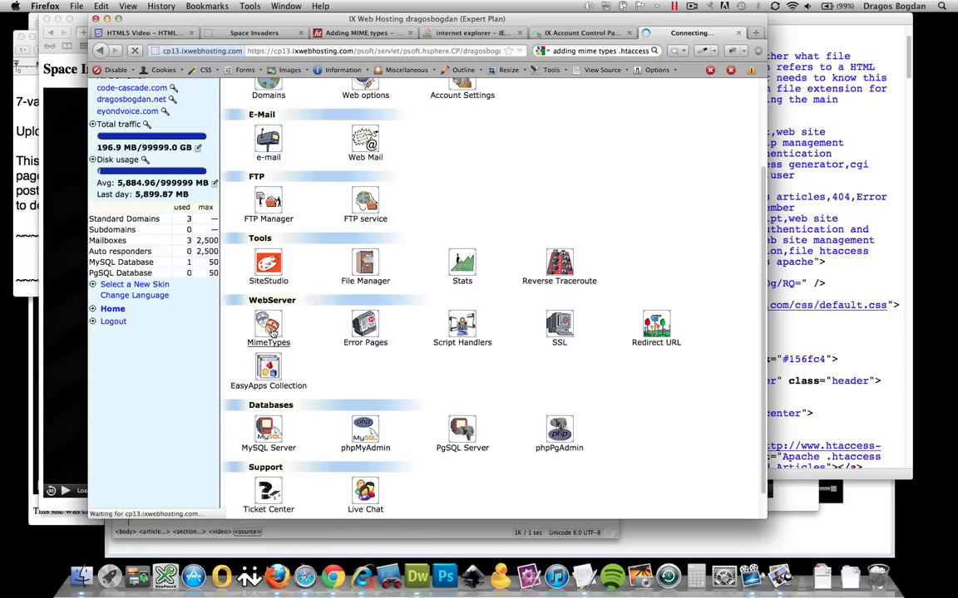
left_click(267, 328)
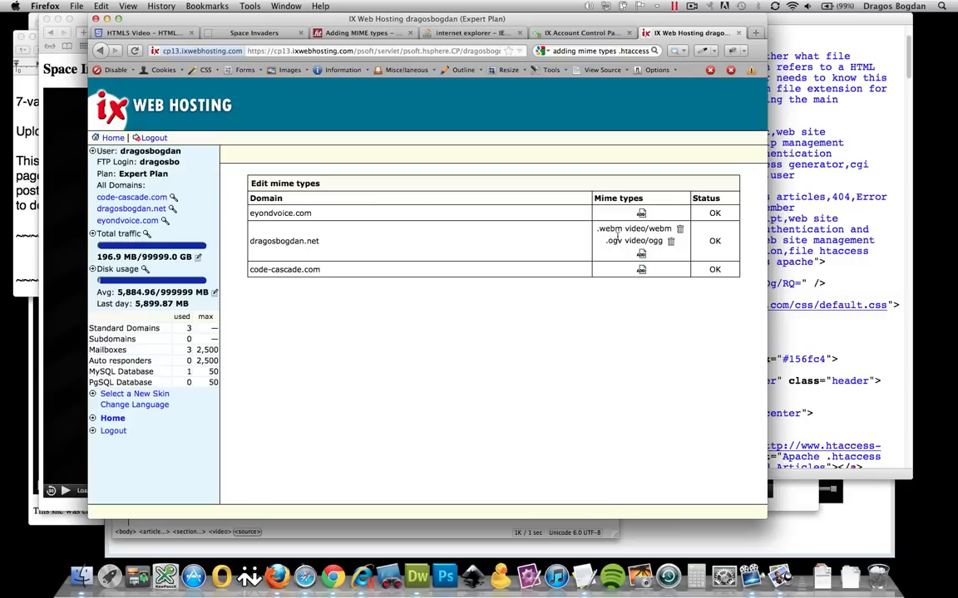
Step: Start a new MIME type entry with .webm as the file extension
double_click(609, 228)
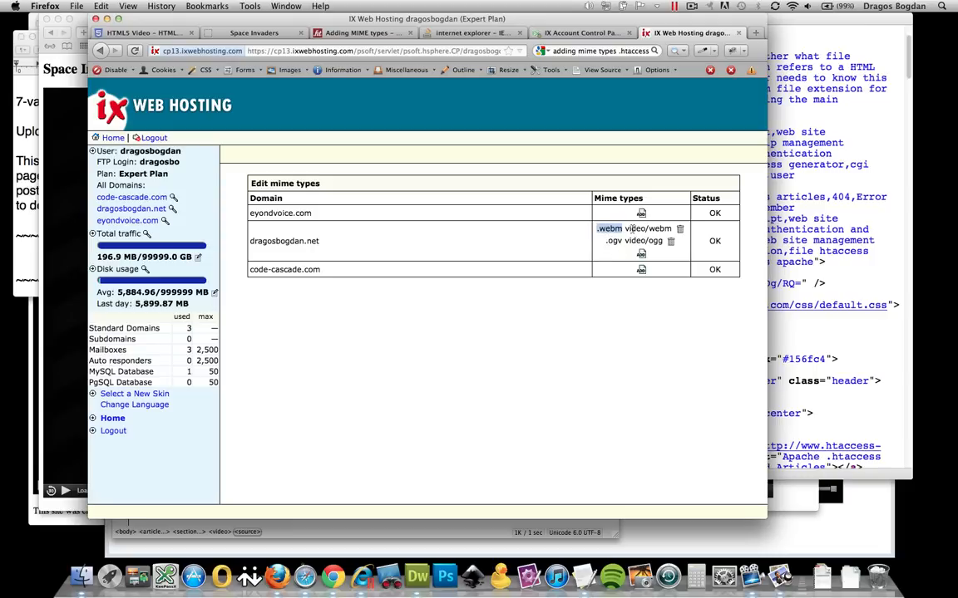
double_click(648, 228)
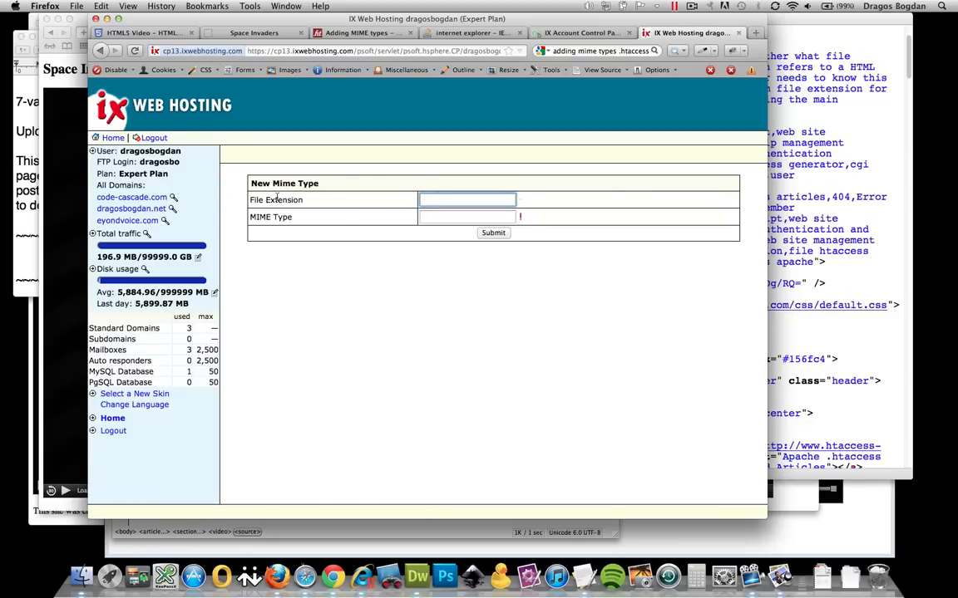
left_click(466, 199)
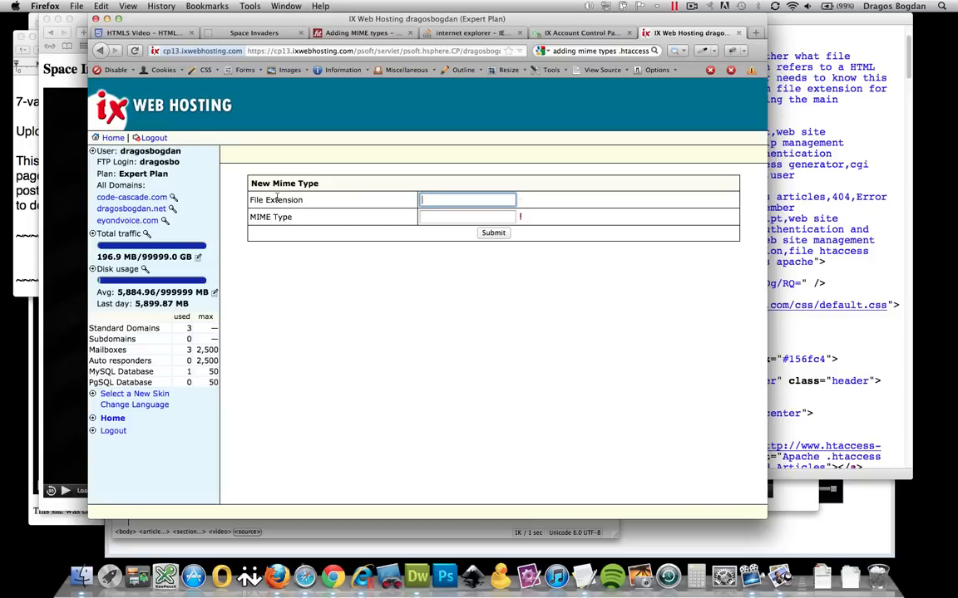
type(".webm")
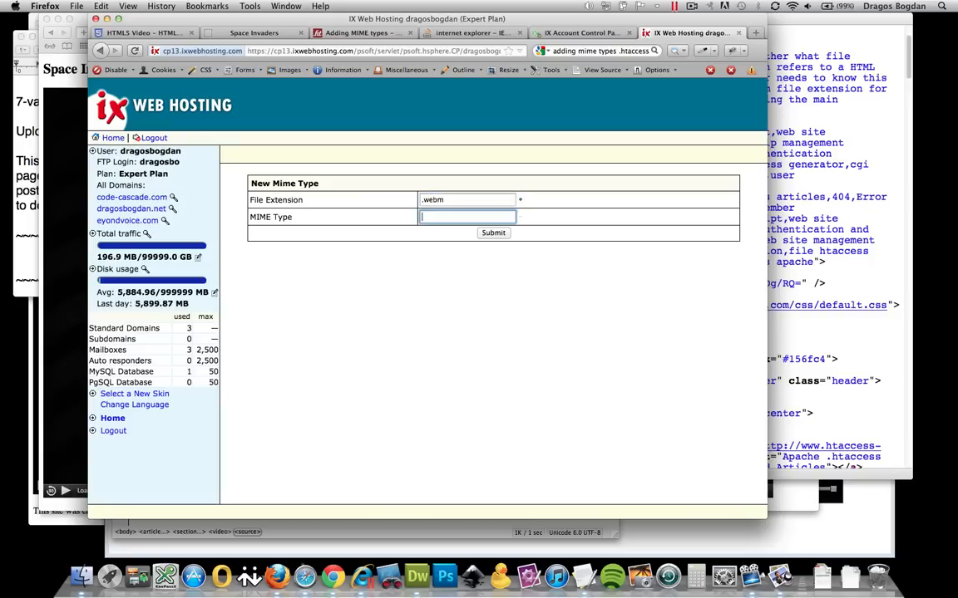
mouse_move(251, 299)
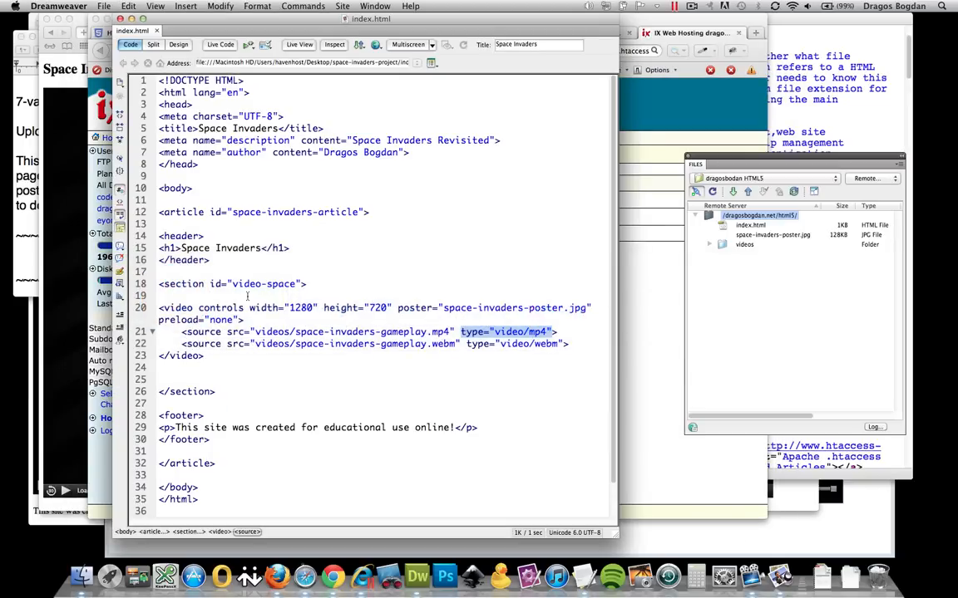
mouse_move(514, 337)
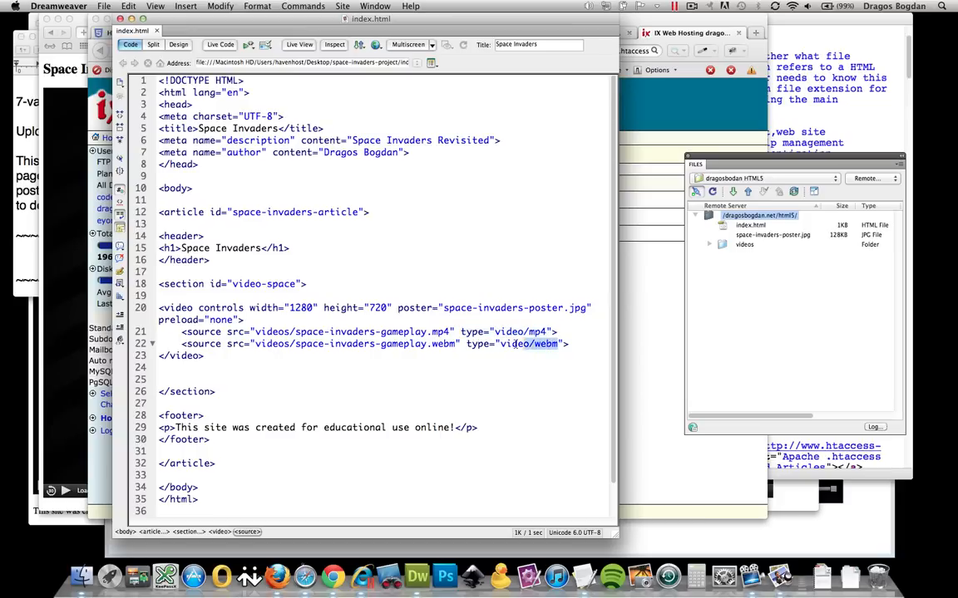
Step: Select the webm part of the video/webm type value in index.html
double_click(528, 343)
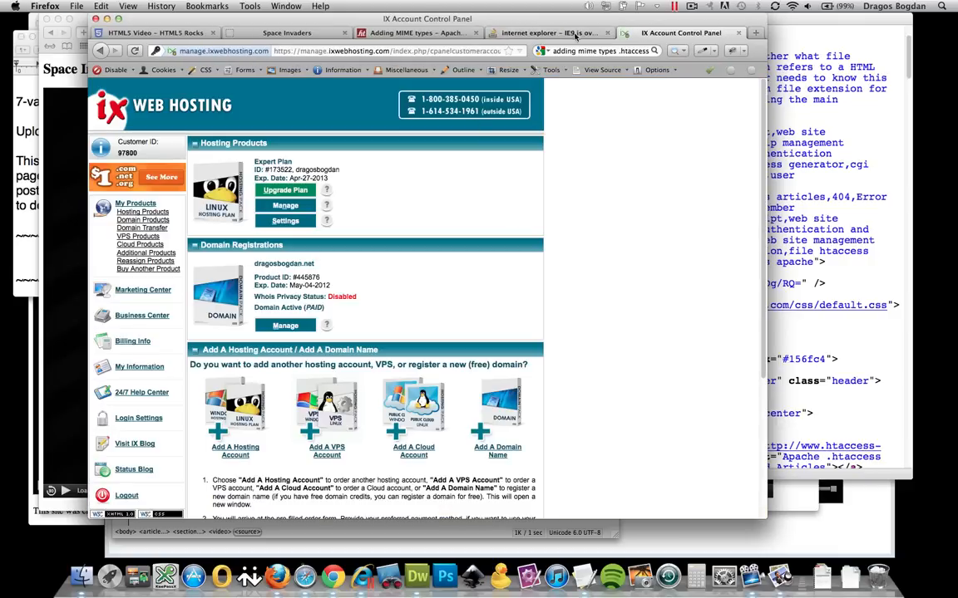
Step: Bring the Adding MIME types article back to the front
left_click(415, 32)
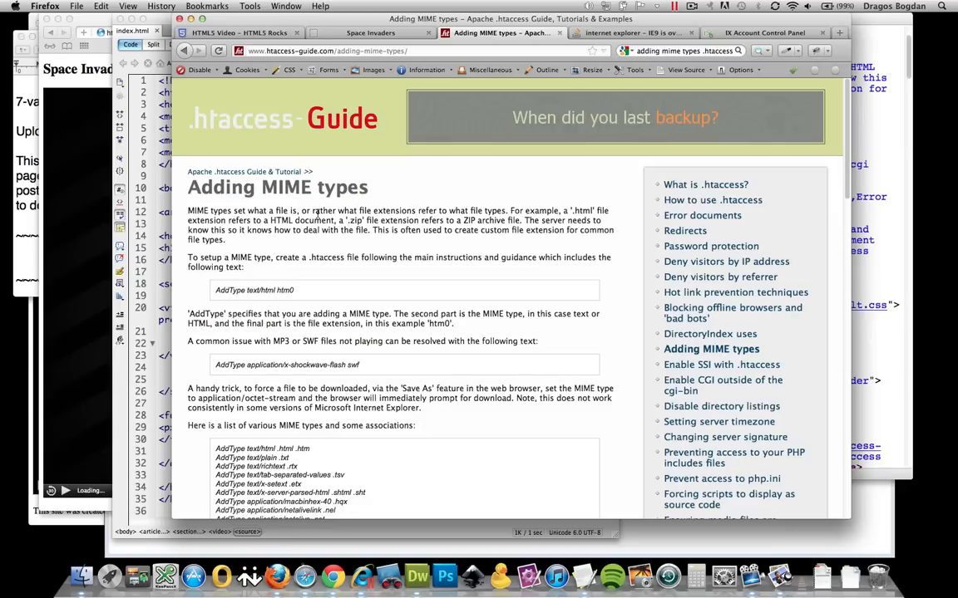
mouse_move(257, 117)
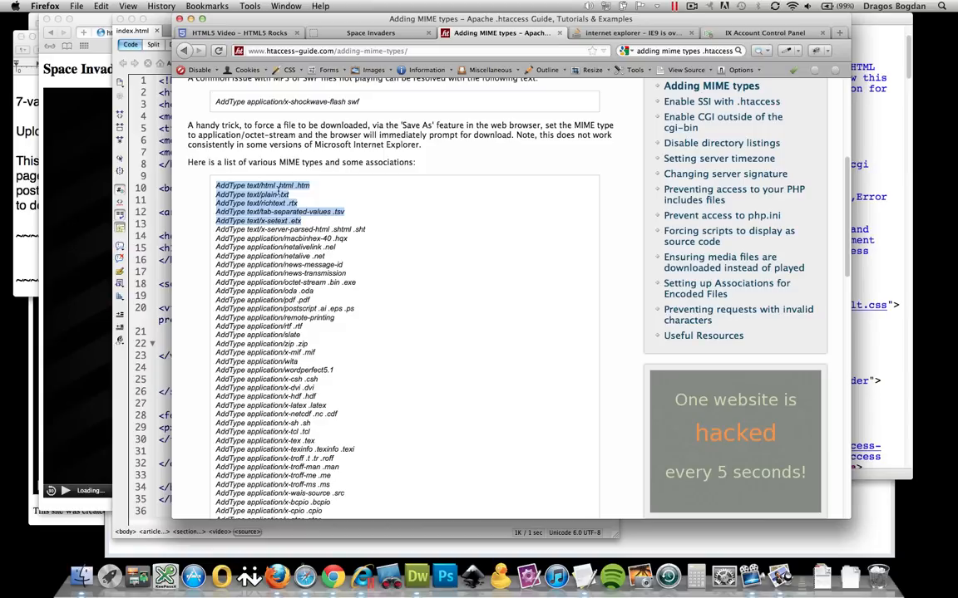
mouse_move(277, 189)
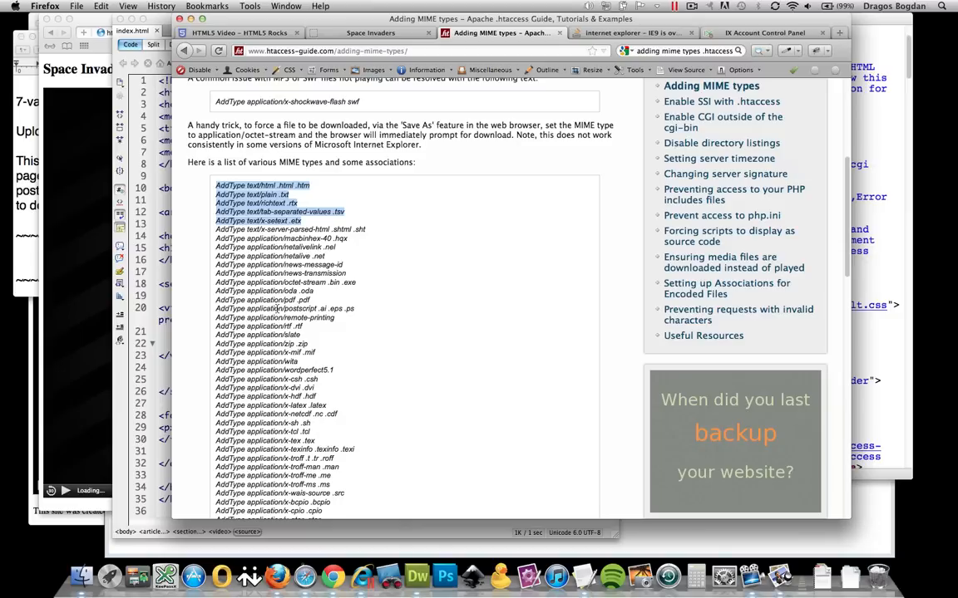
Step: Scroll through the article's list of AddType MIME associations
scroll("down", 3)
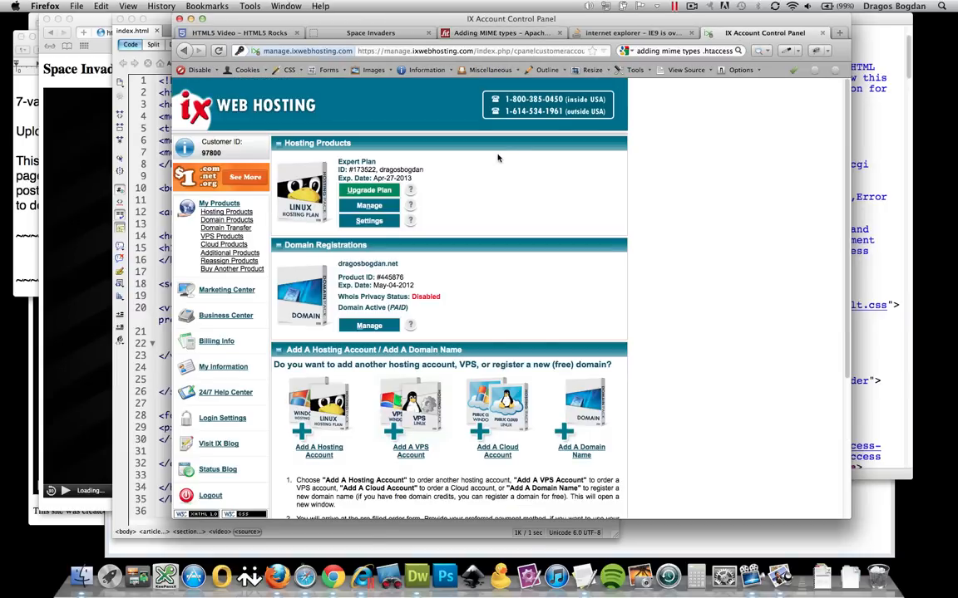
mouse_move(517, 138)
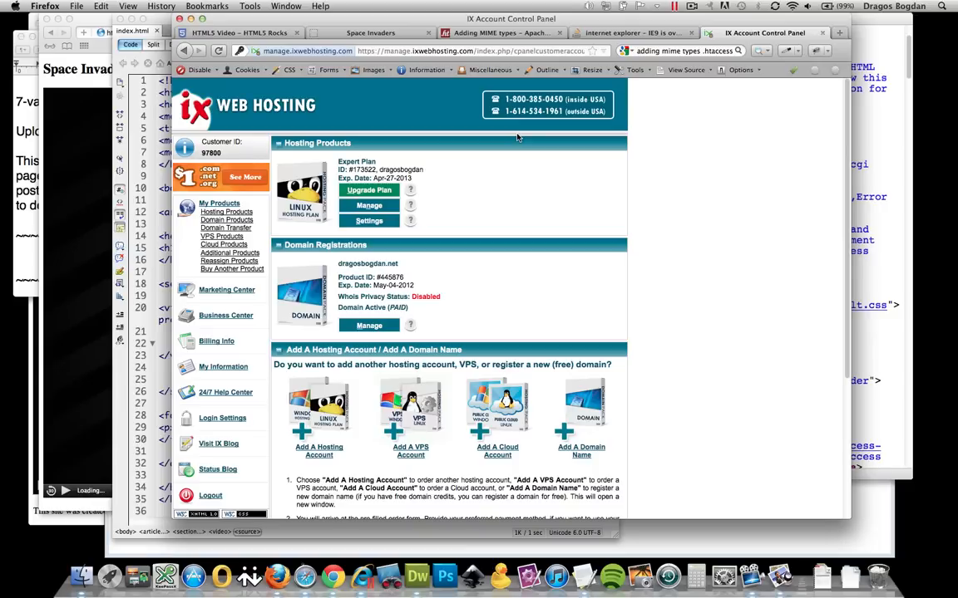
mouse_move(514, 135)
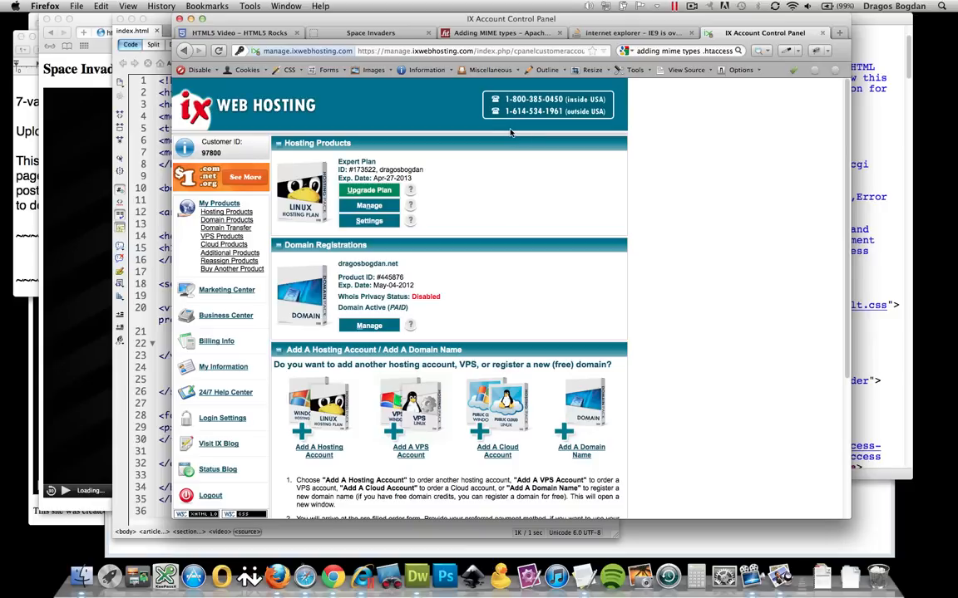